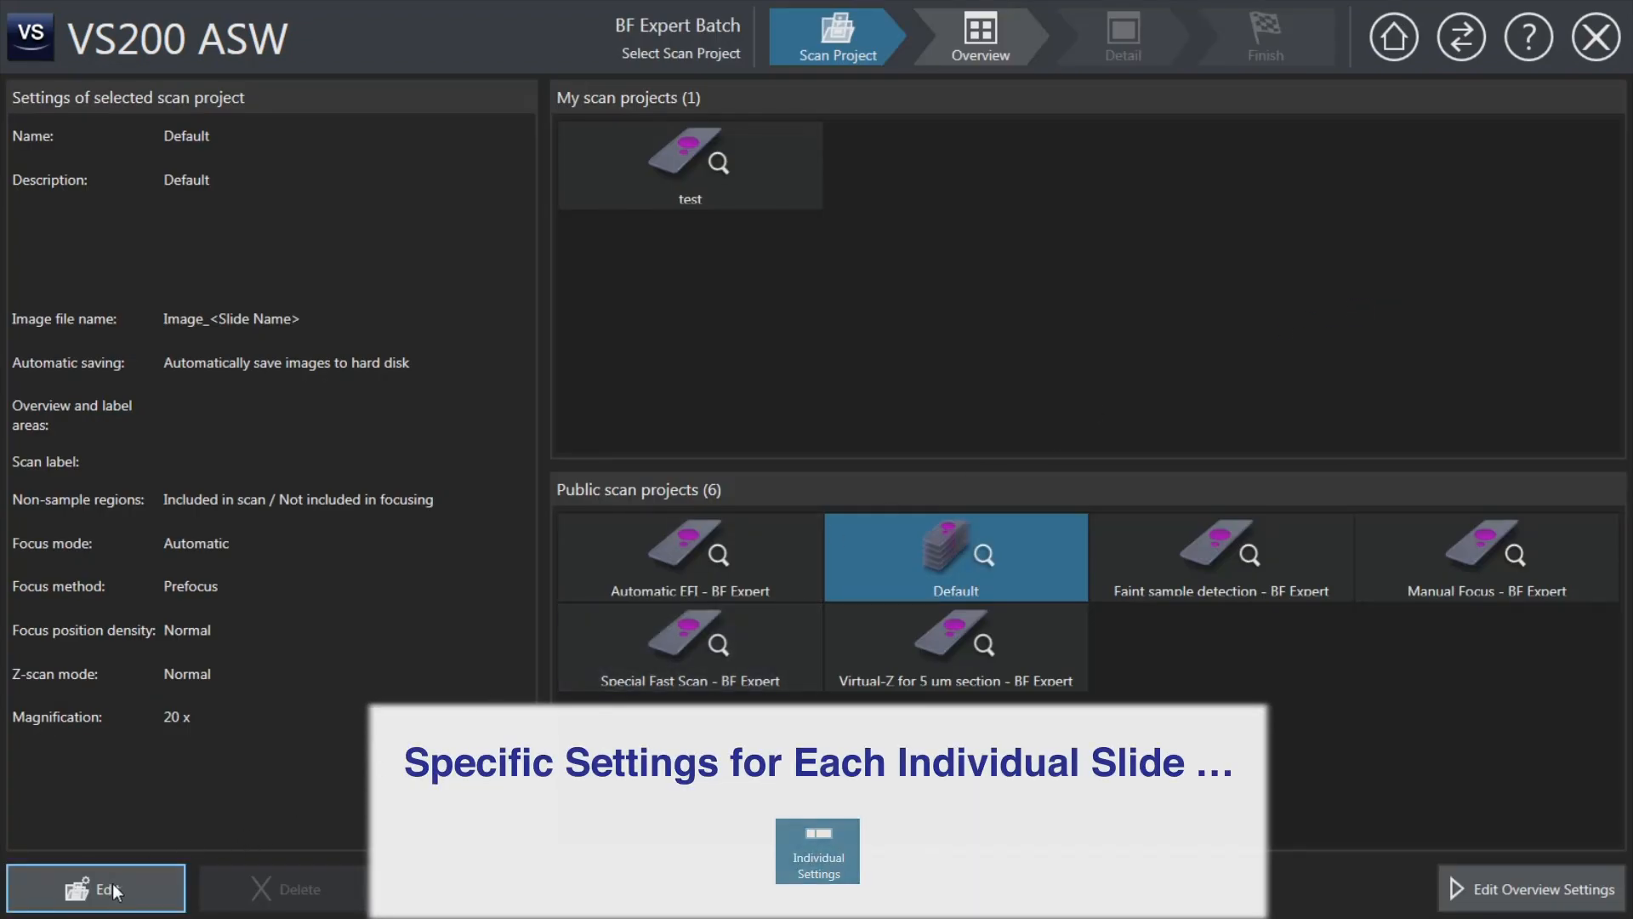
Step: Edit the Default batch project's overview settings with Identical Settings across trays
{"action": "left_click", "coordinate": [95, 888]}
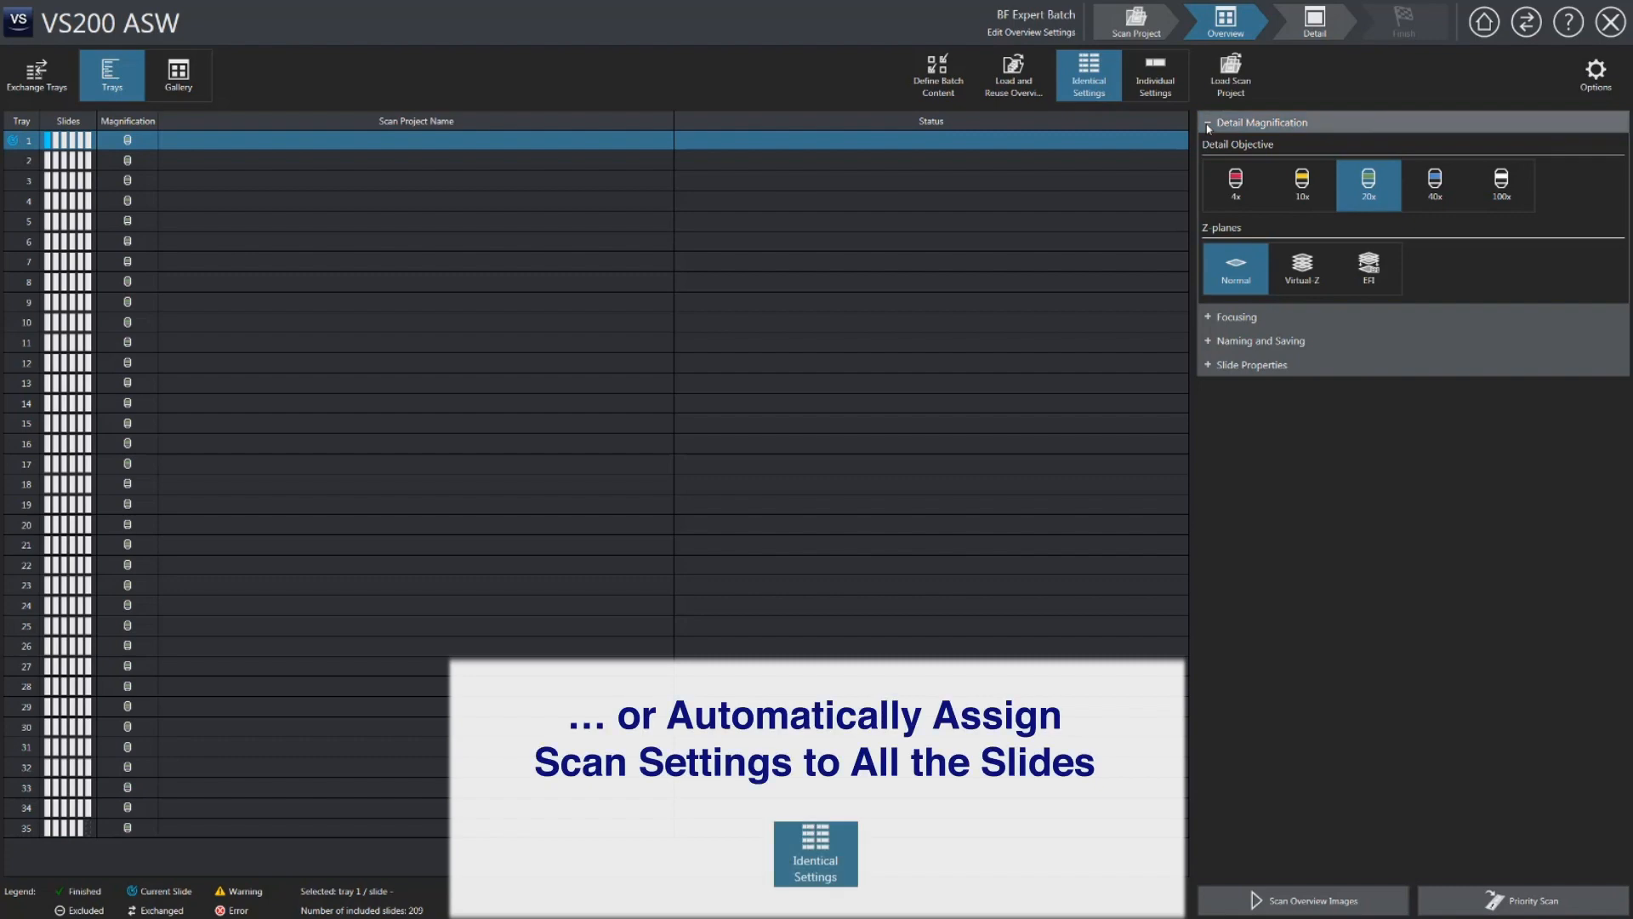
Step: Select the Default public scan project in BF Quick and go on to Edit Scan Settings
{"action": "left_click", "coordinate": [1261, 123]}
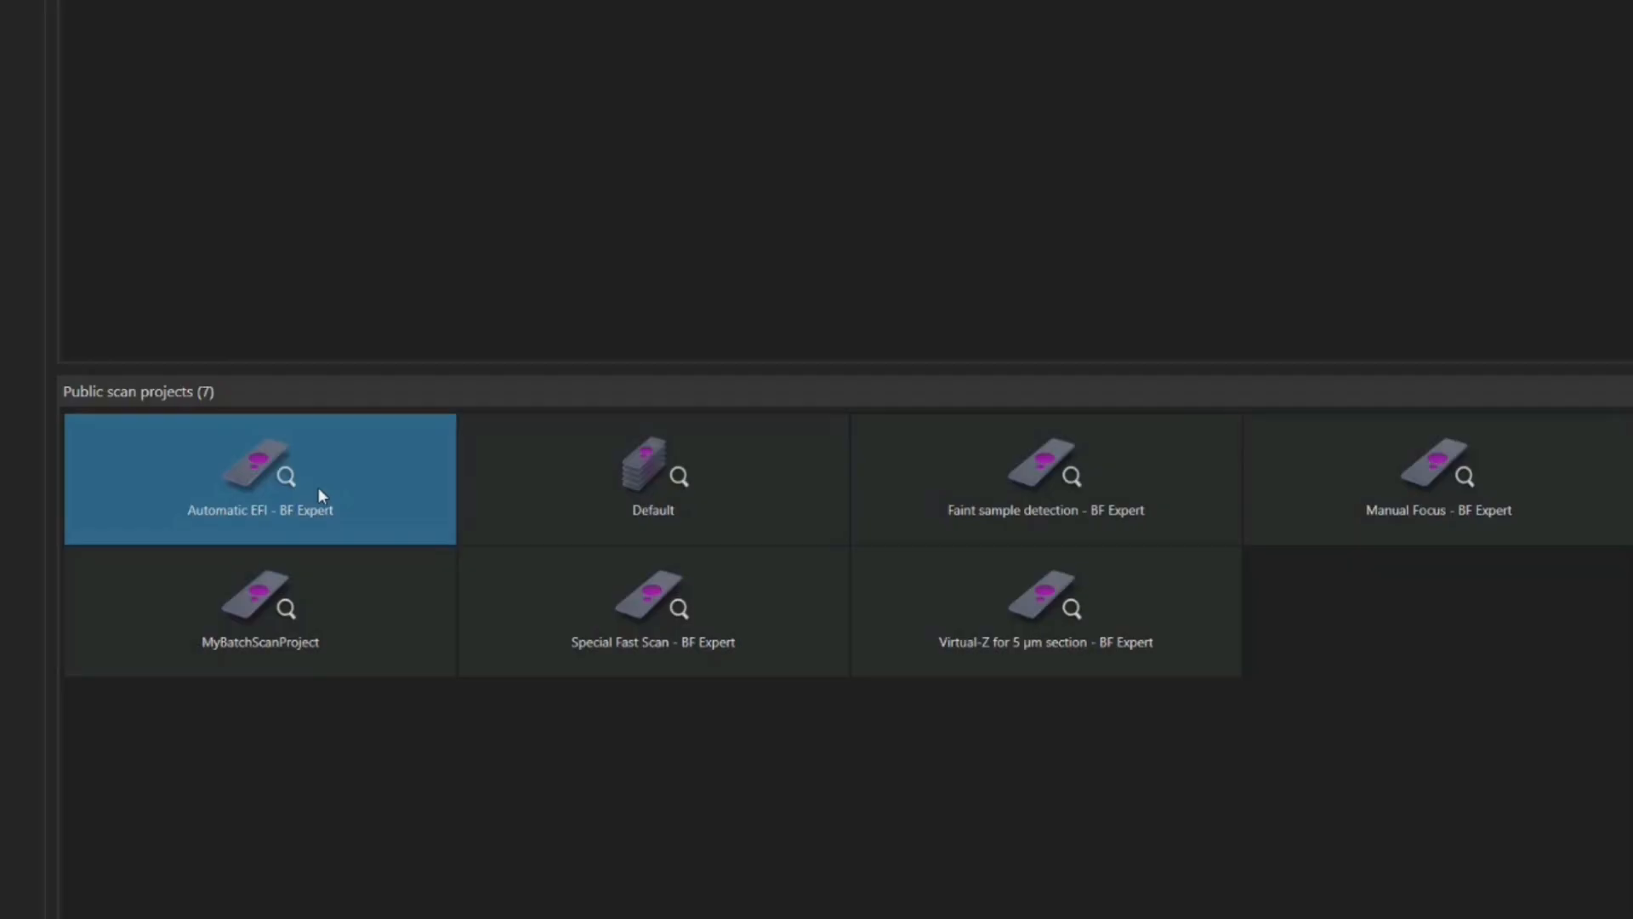
{"action": "left_click", "coordinate": [651, 478]}
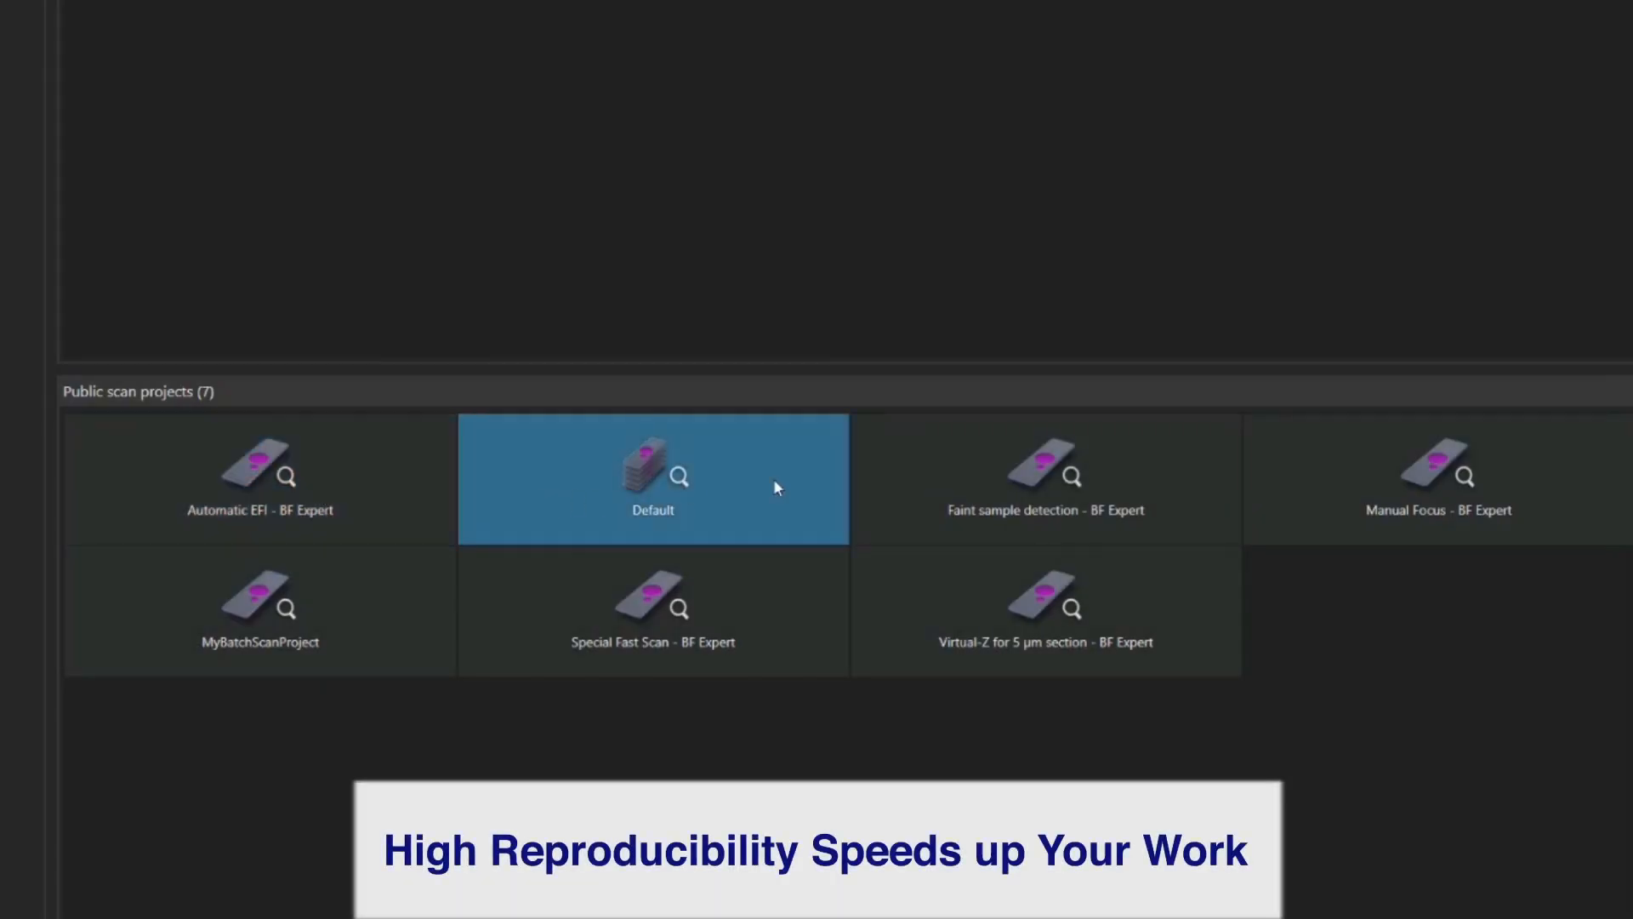
{"action": "left_click", "coordinate": [1437, 480]}
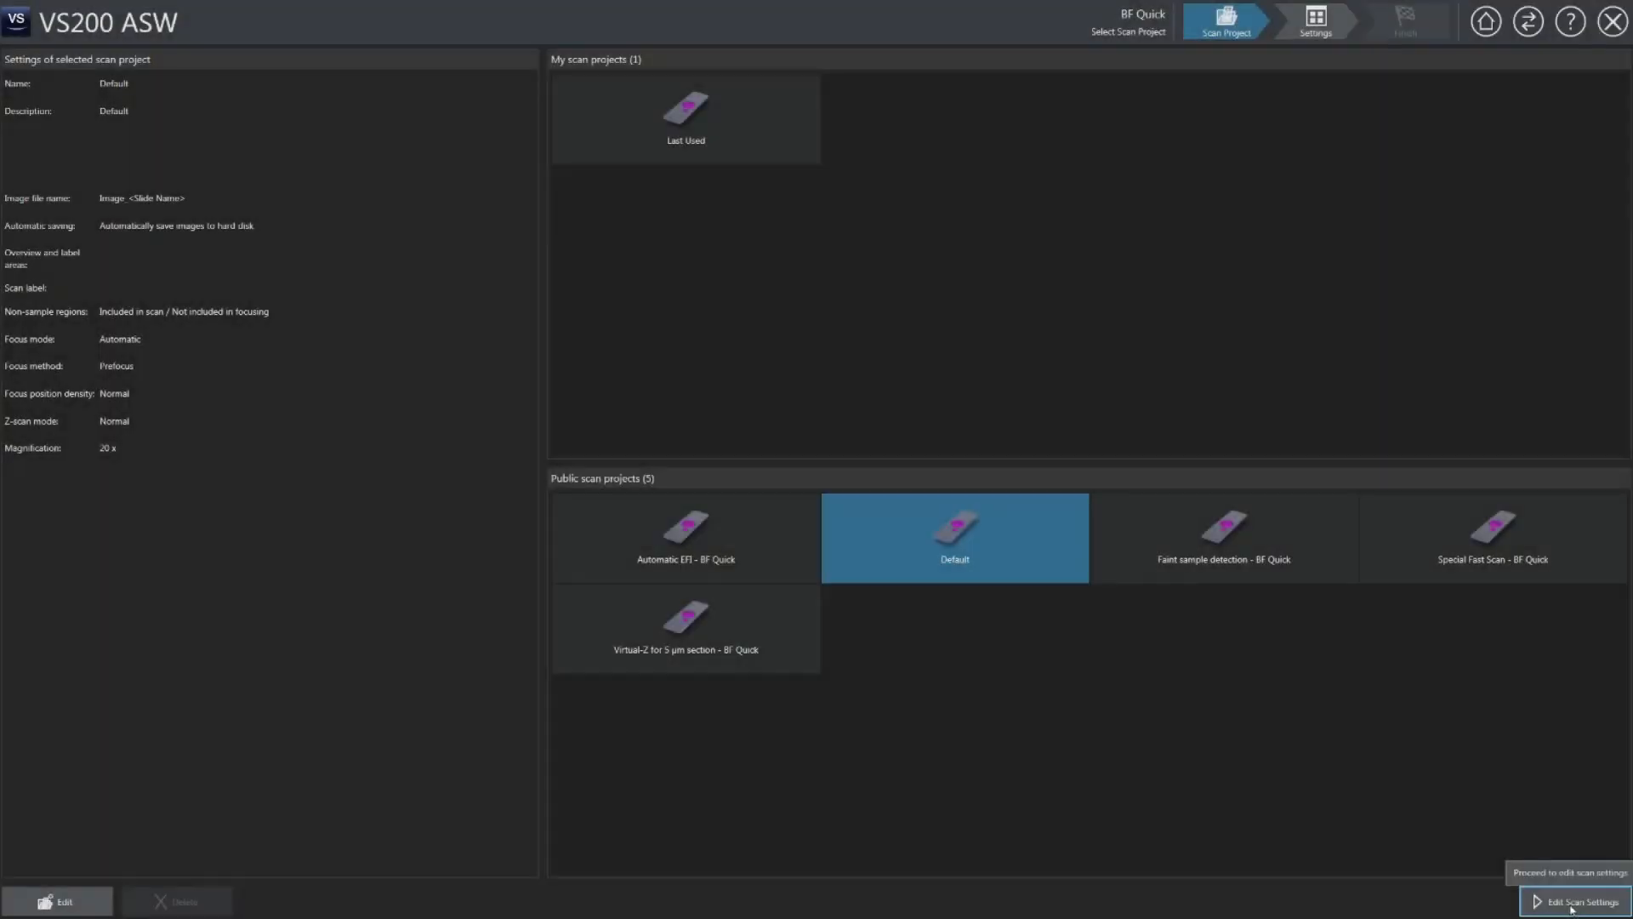
{"action": "left_click", "coordinate": [1576, 902]}
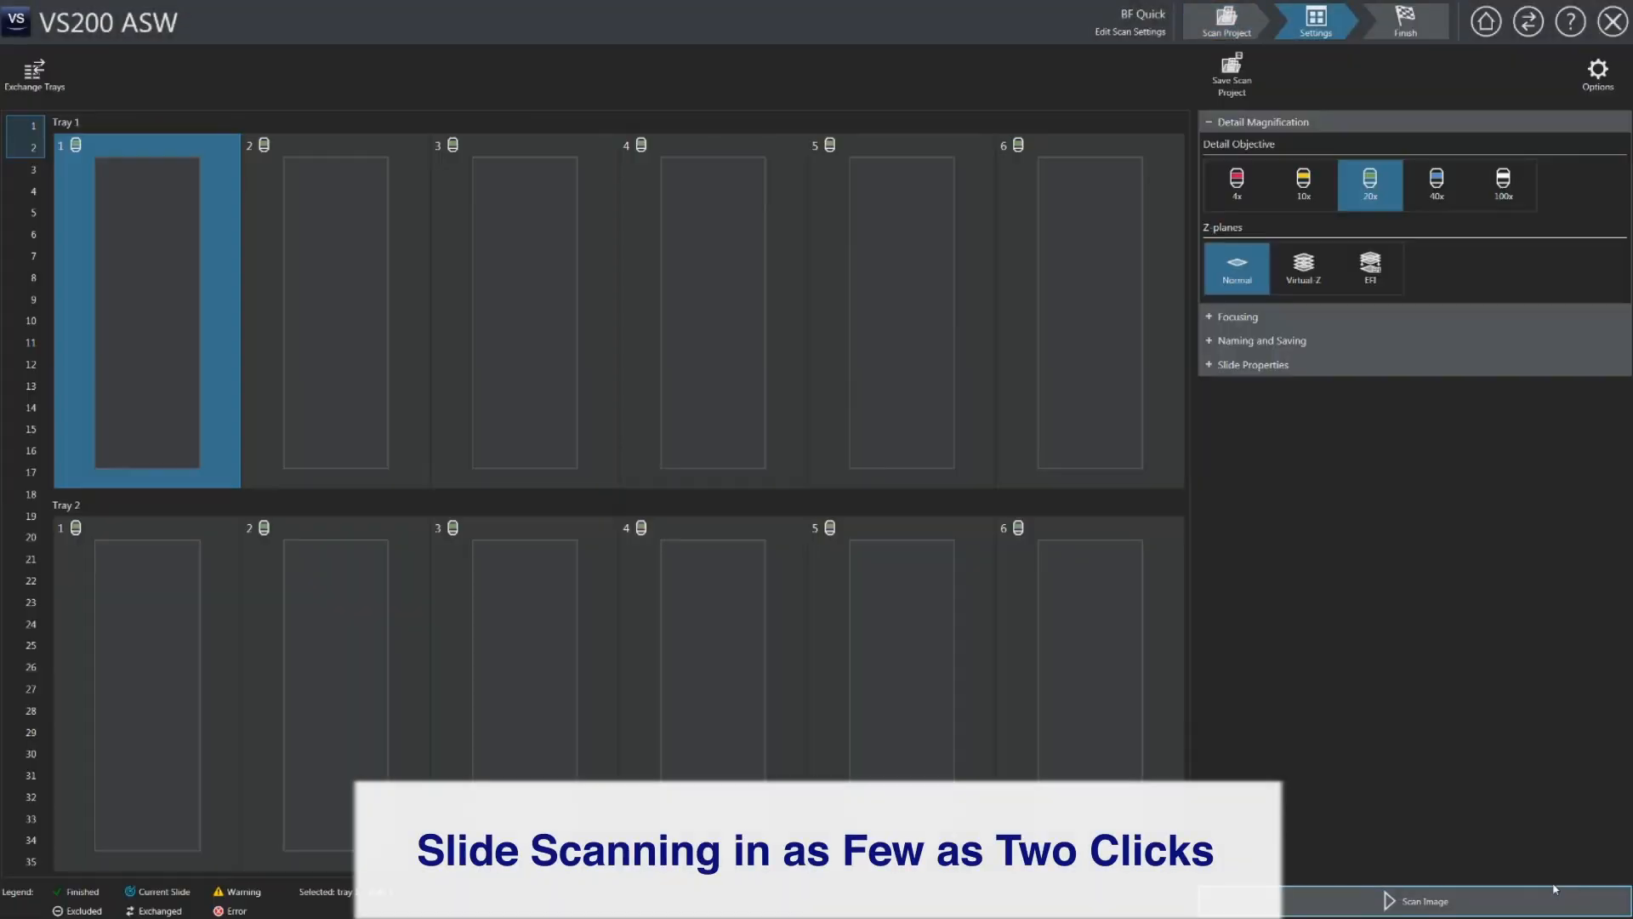